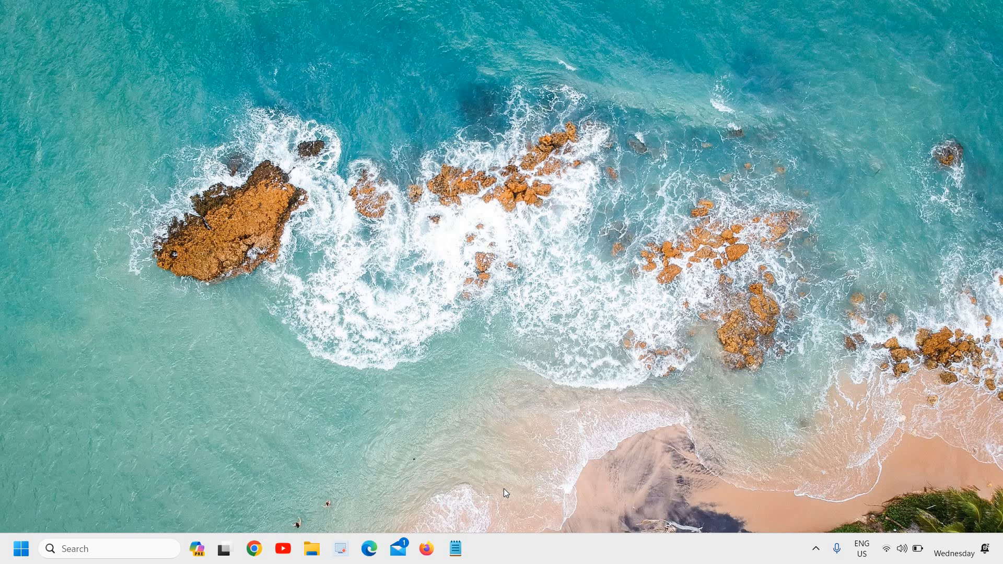
{"action": "mouse_move", "coordinate": [82, 536]}
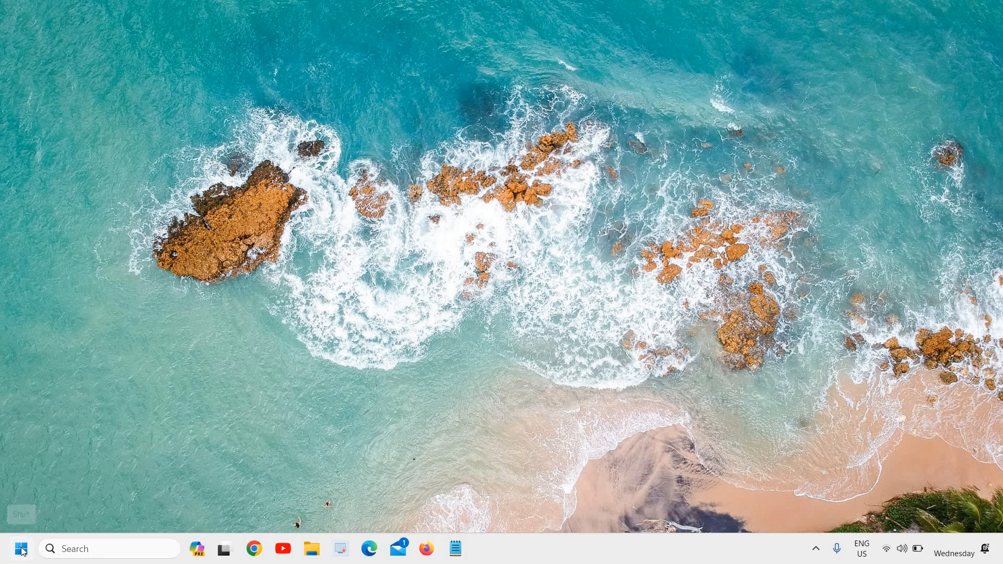
Open the Run box with Win+R and enter firewall.cpl as the command.
{"action": "key", "text": "Win+r"}
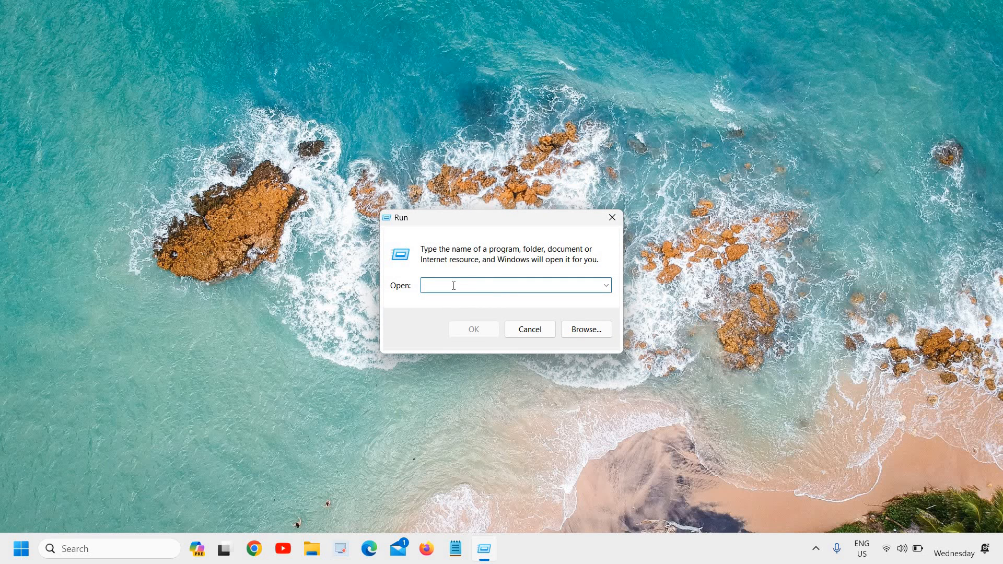
{"action": "type", "text": "firewa"}
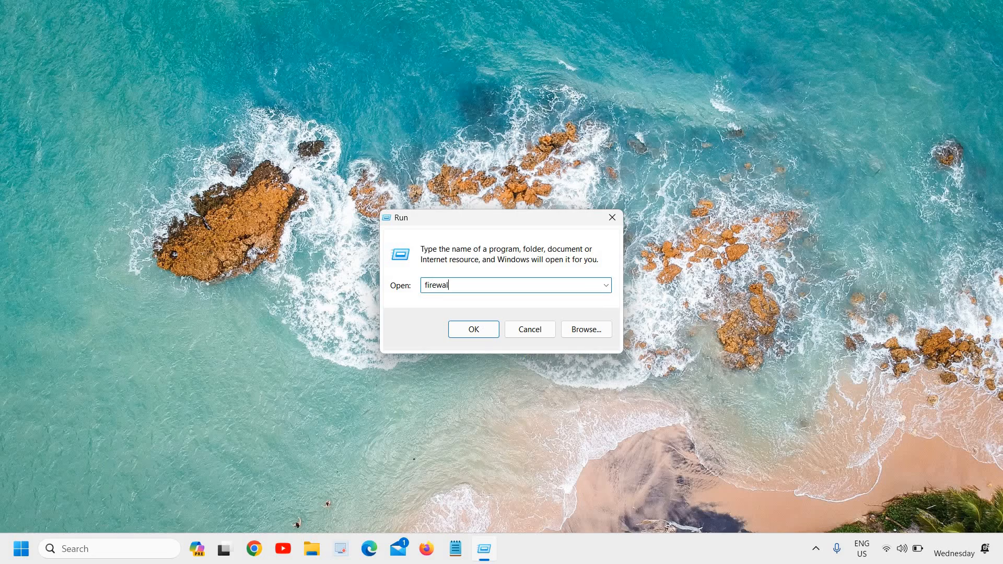
{"action": "type", "text": "l.cpl"}
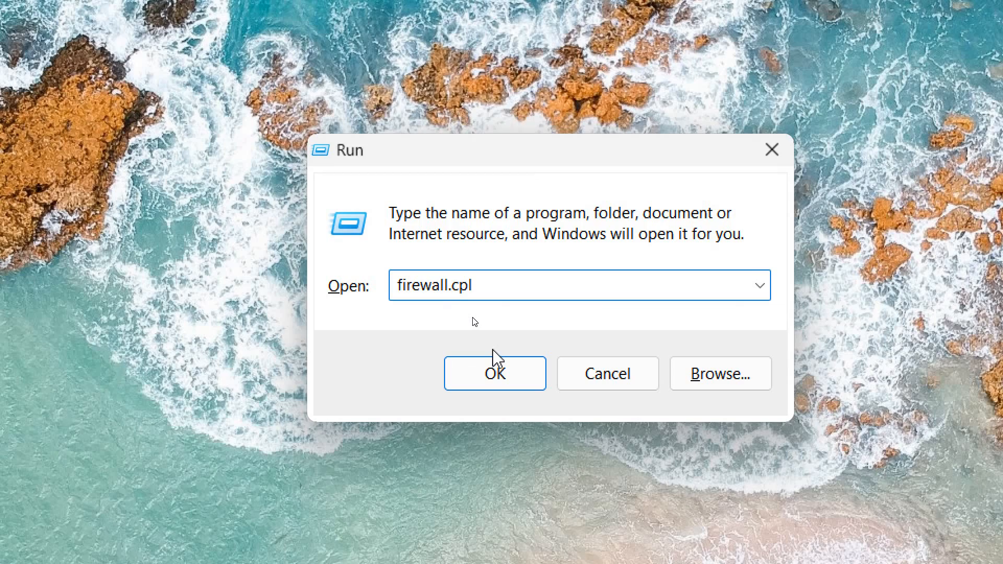
{"action": "mouse_move", "coordinate": [504, 396]}
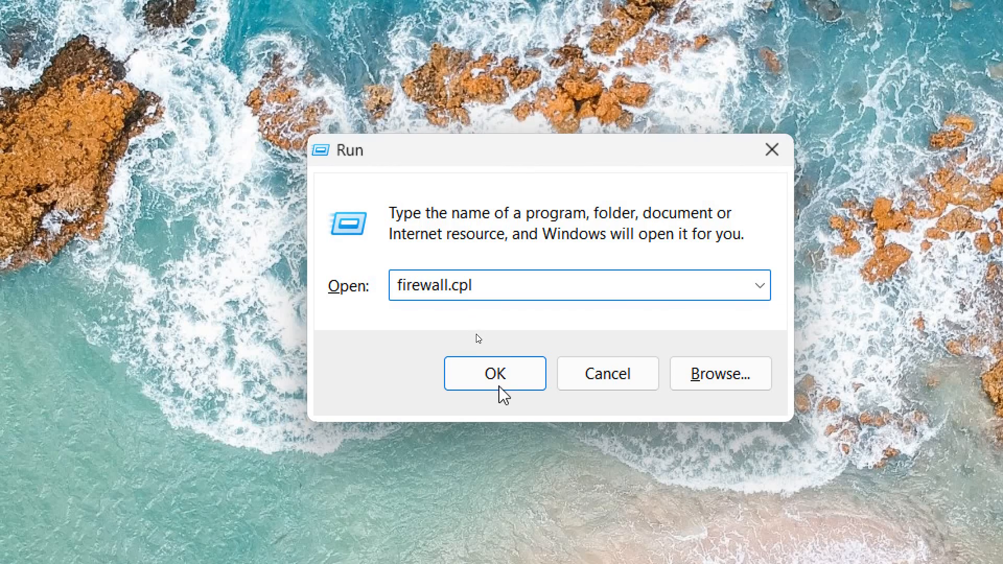
Run firewall.cpl to launch the Windows Defender Firewall overview, private networks showing On.
{"action": "left_click", "coordinate": [494, 373]}
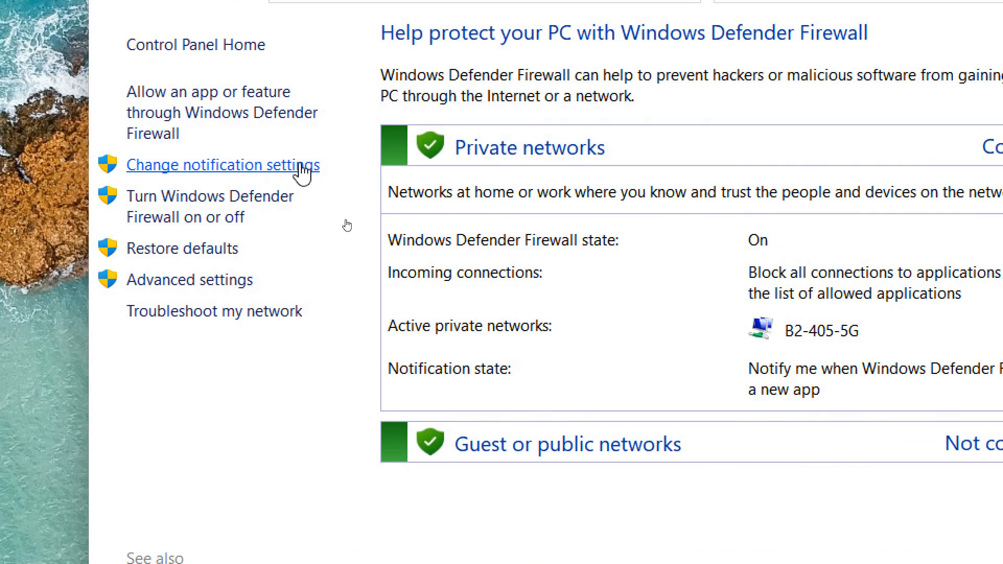
{"action": "mouse_move", "coordinate": [201, 206]}
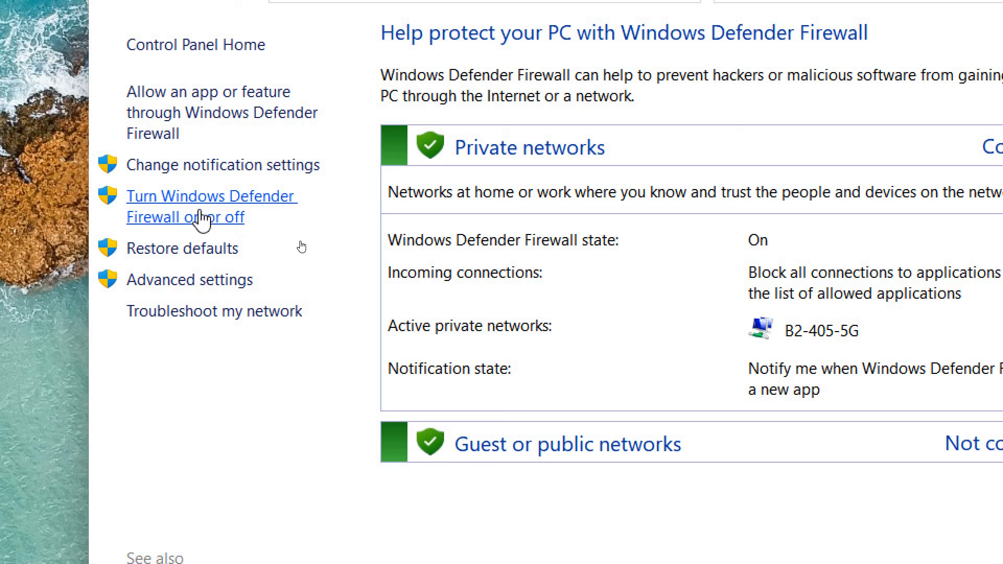
{"action": "mouse_move", "coordinate": [299, 250]}
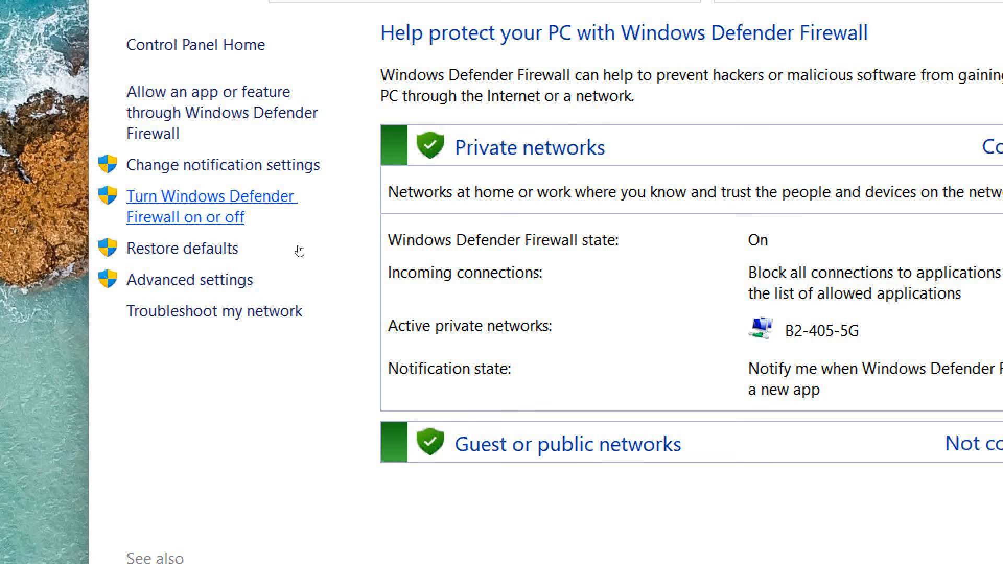
{"action": "mouse_move", "coordinate": [208, 216]}
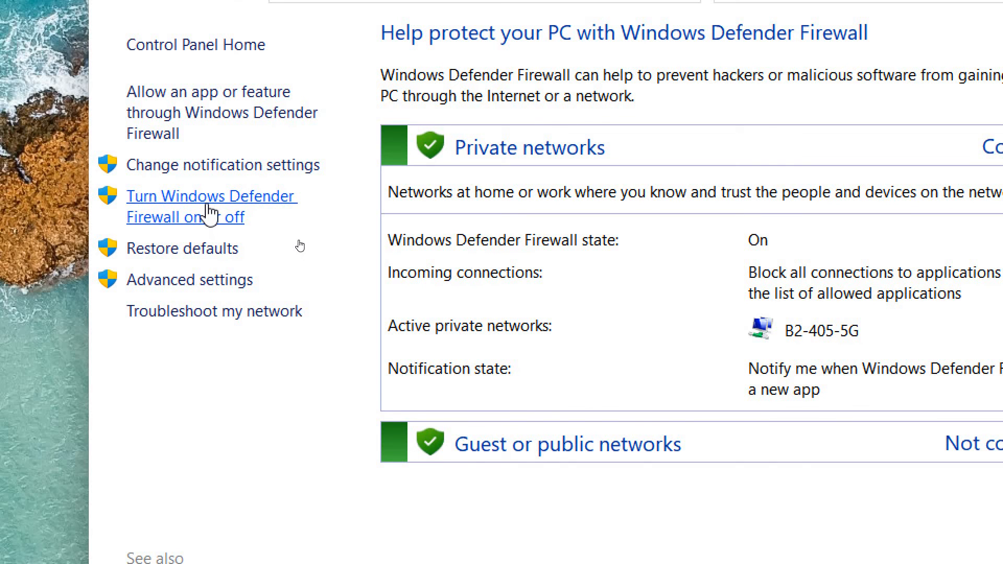
{"action": "left_click", "coordinate": [717, 102]}
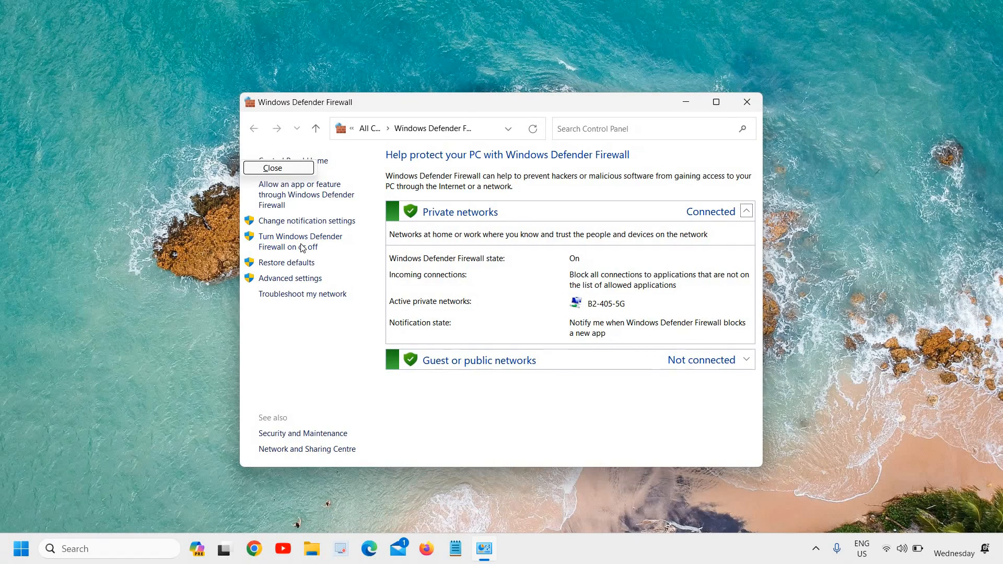
Turn off Windows Defender Firewall for both private and public networks.
{"action": "left_click", "coordinate": [300, 241]}
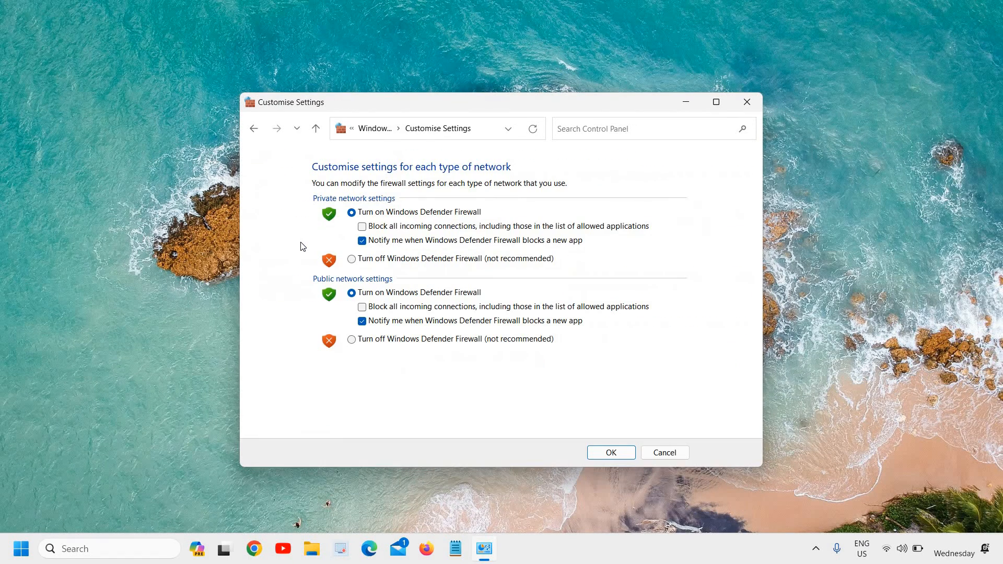
{"action": "mouse_move", "coordinate": [377, 256]}
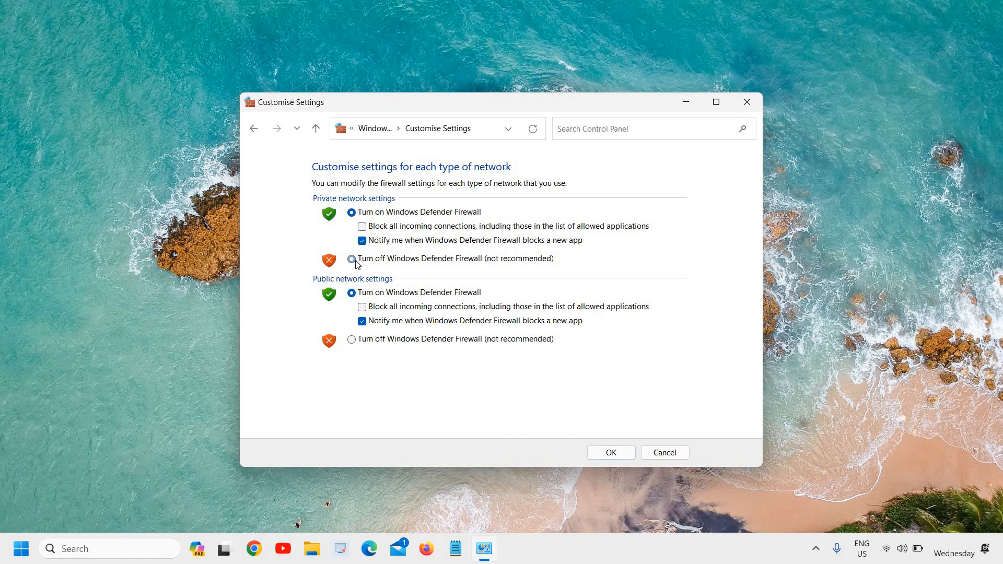
{"action": "left_click", "coordinate": [351, 259]}
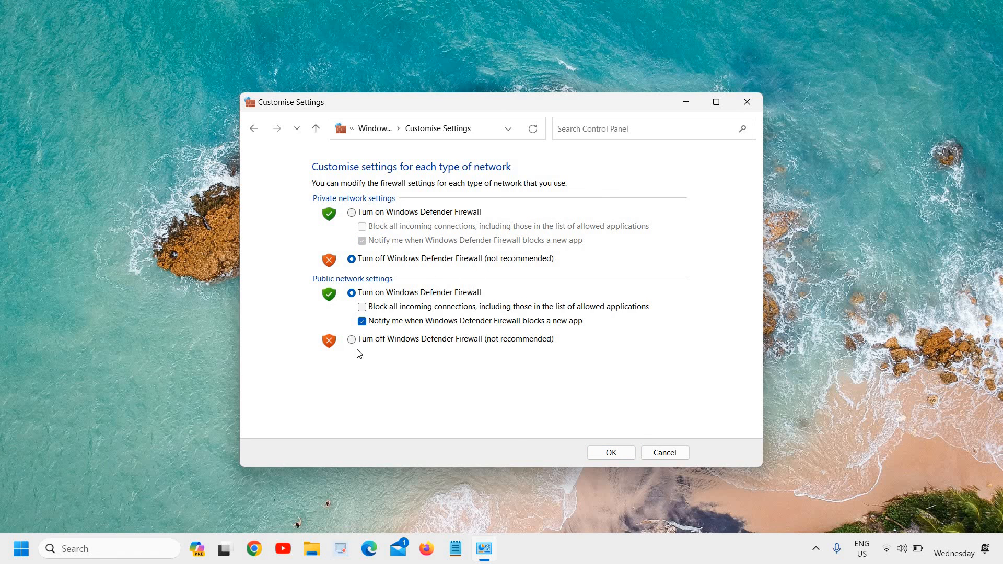
{"action": "left_click", "coordinate": [351, 339]}
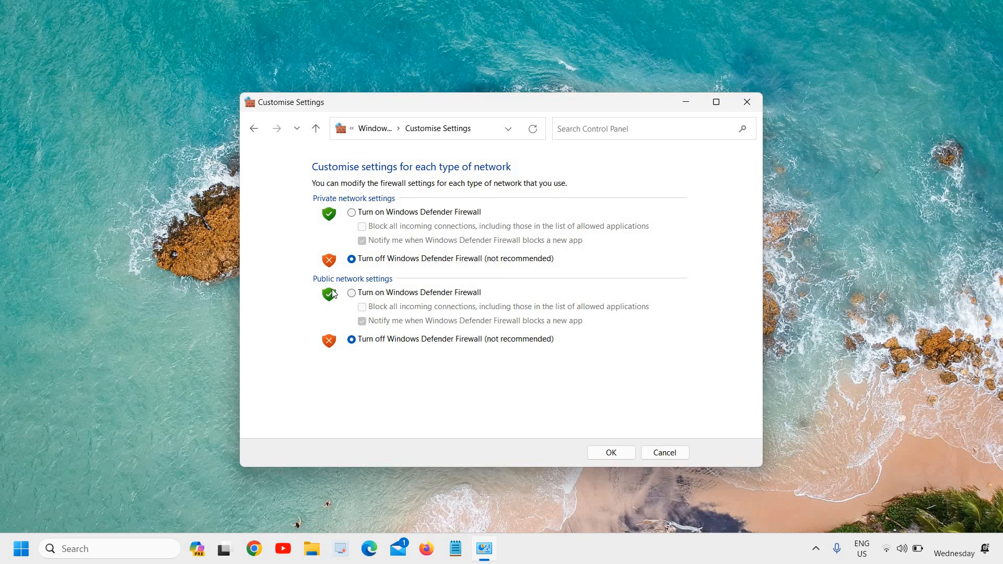
{"action": "mouse_move", "coordinate": [351, 258]}
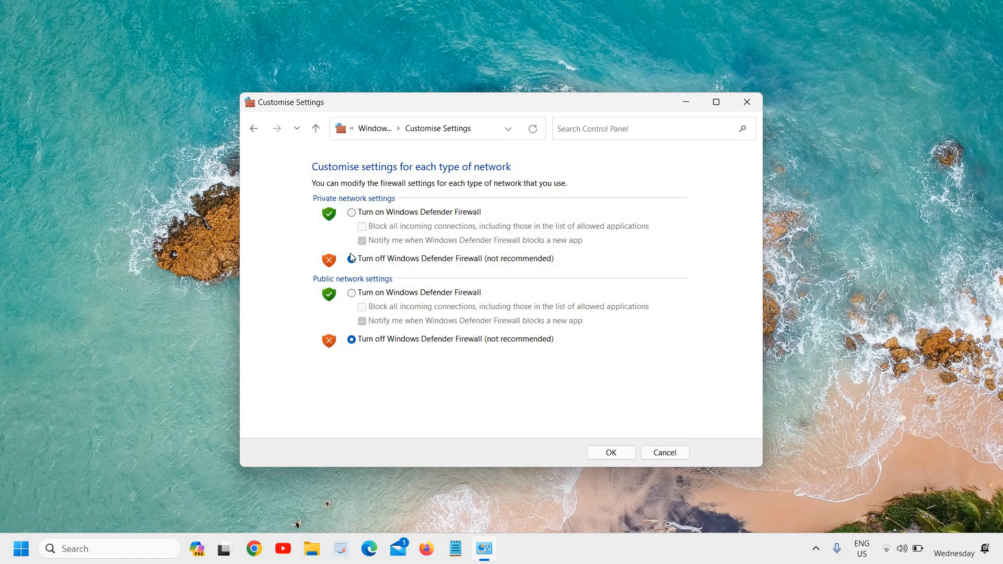
{"action": "left_click", "coordinate": [352, 259]}
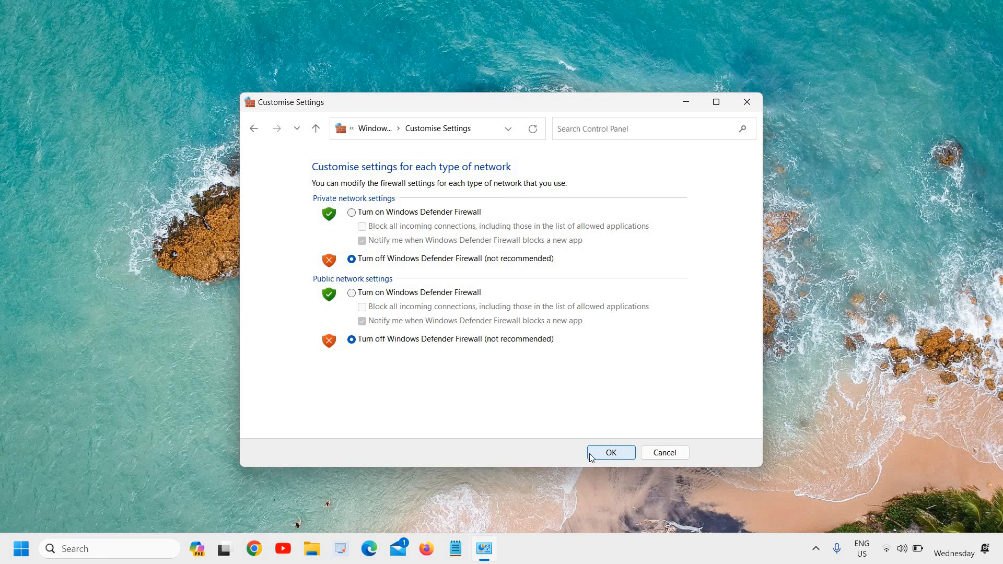
{"action": "mouse_move", "coordinate": [523, 226]}
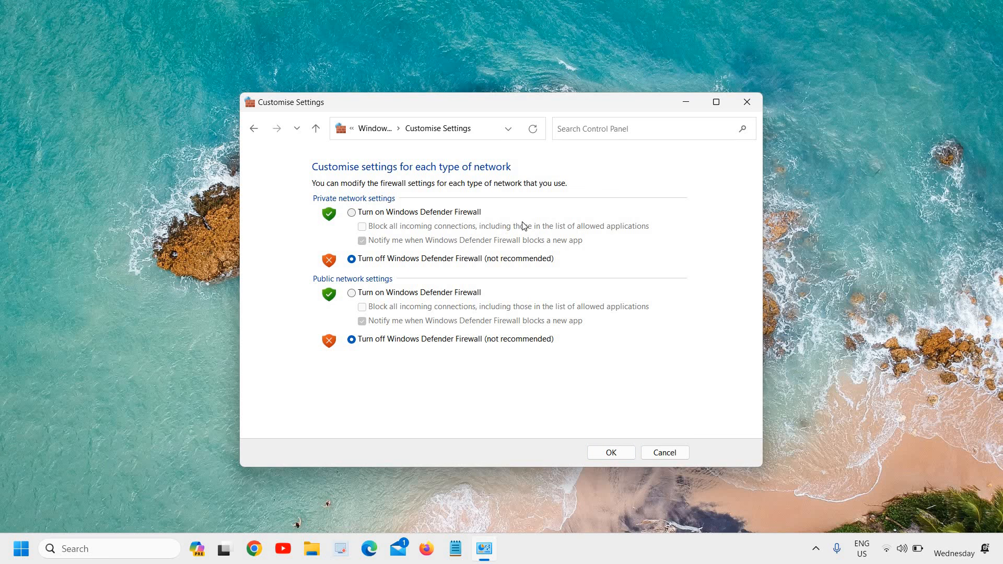
{"action": "mouse_move", "coordinate": [186, 506]}
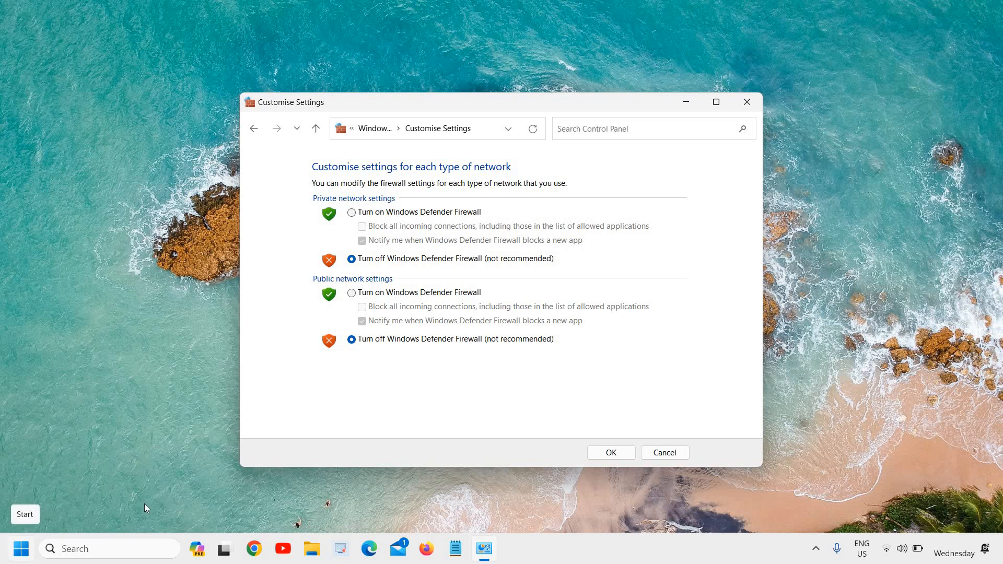
Turn the firewall back on for private and public networks and apply with OK.
{"action": "left_click", "coordinate": [351, 212]}
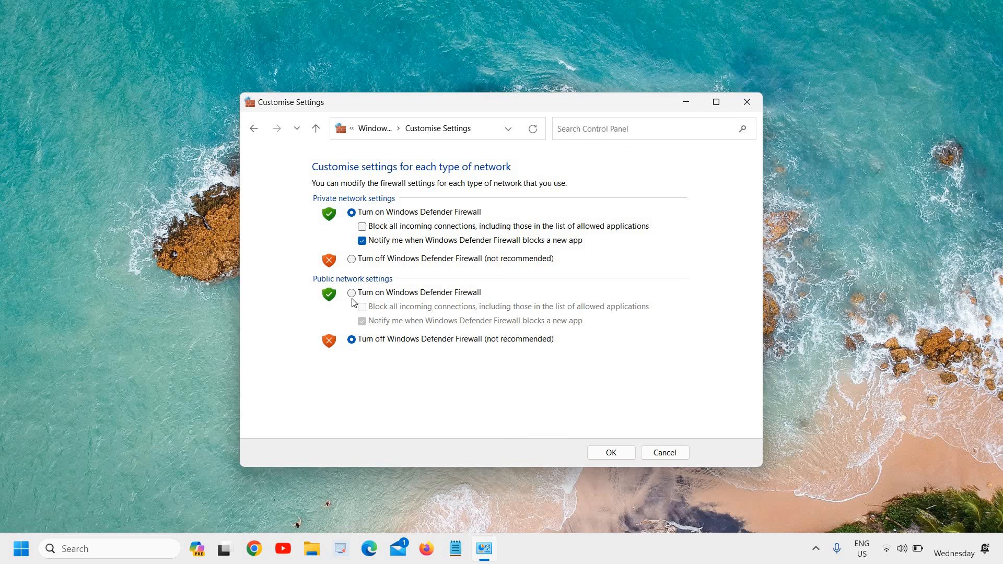
{"action": "left_click", "coordinate": [351, 292]}
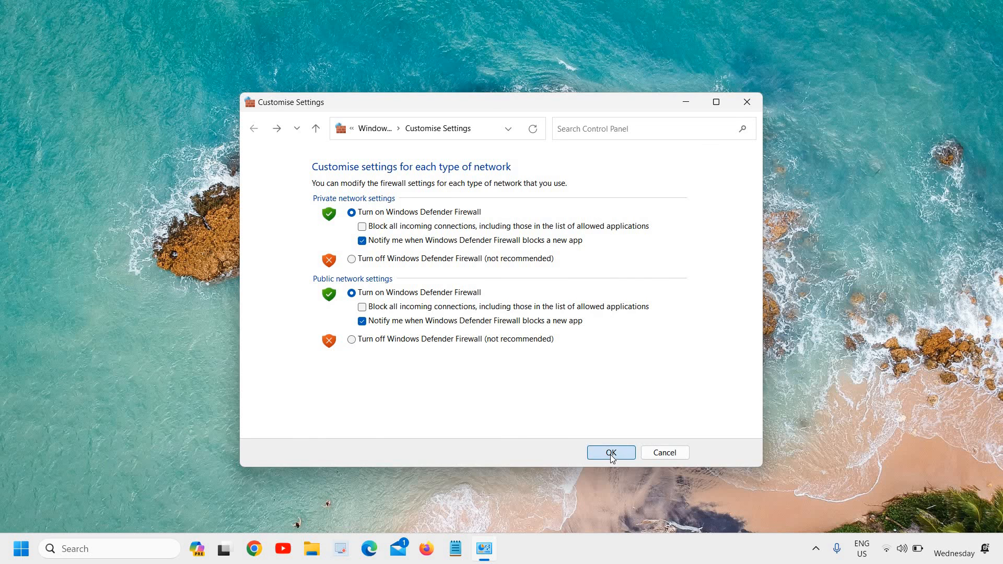
{"action": "left_click", "coordinate": [610, 453]}
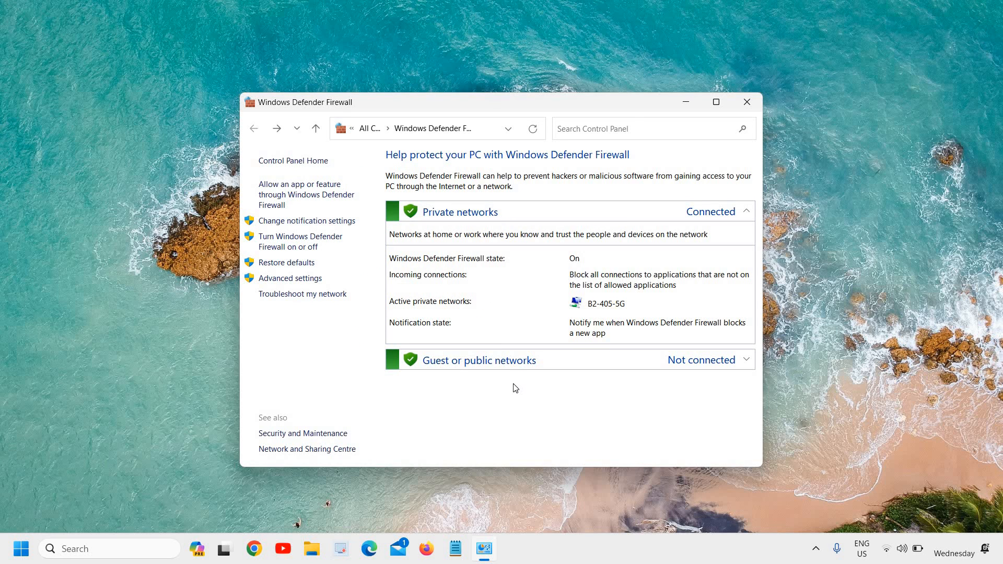
{"action": "mouse_move", "coordinate": [392, 374]}
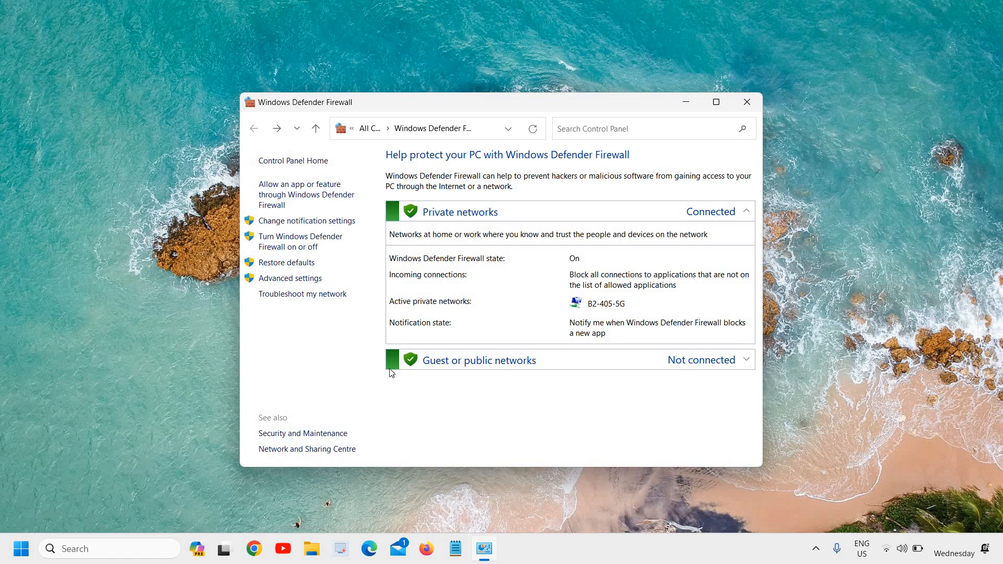
{"action": "mouse_move", "coordinate": [425, 433]}
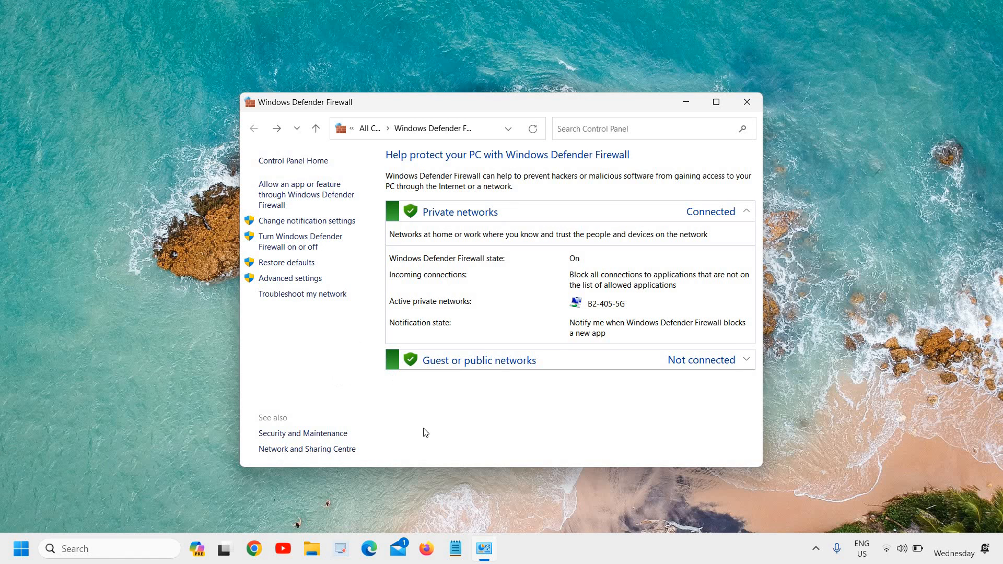
{"action": "mouse_move", "coordinate": [413, 454]}
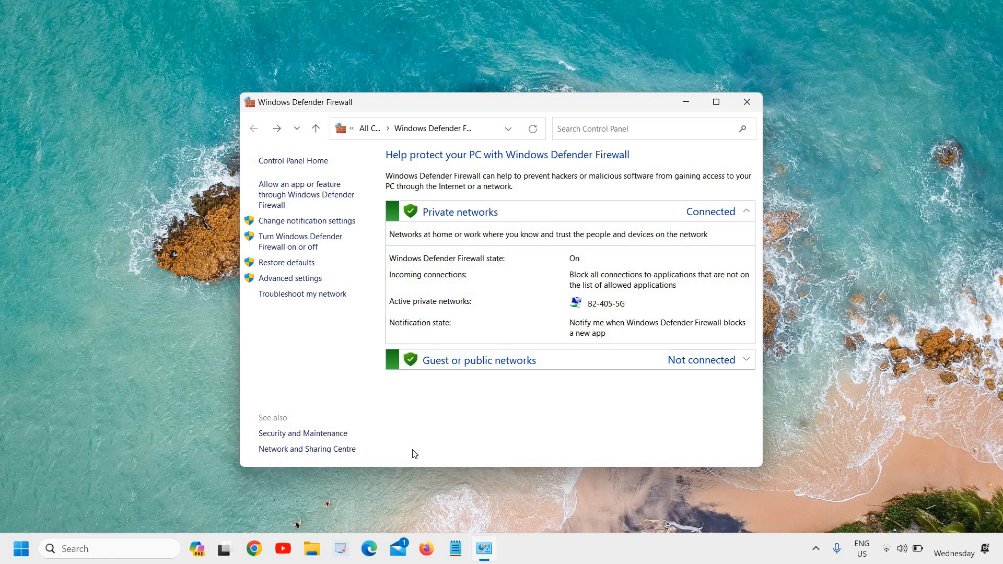
{"action": "mouse_move", "coordinate": [410, 442]}
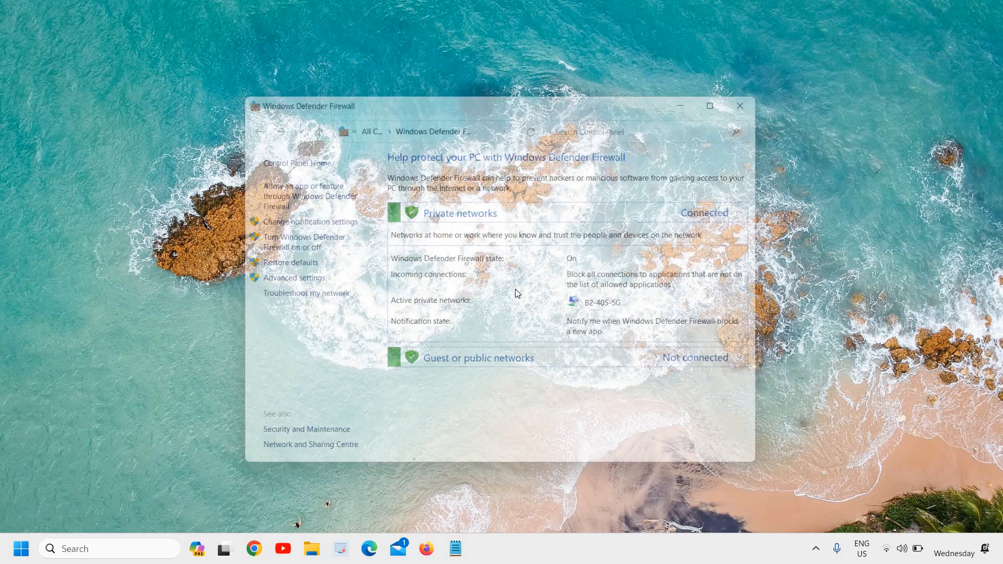
Close the Windows Defender Firewall window with its X button.
{"action": "left_click", "coordinate": [740, 105]}
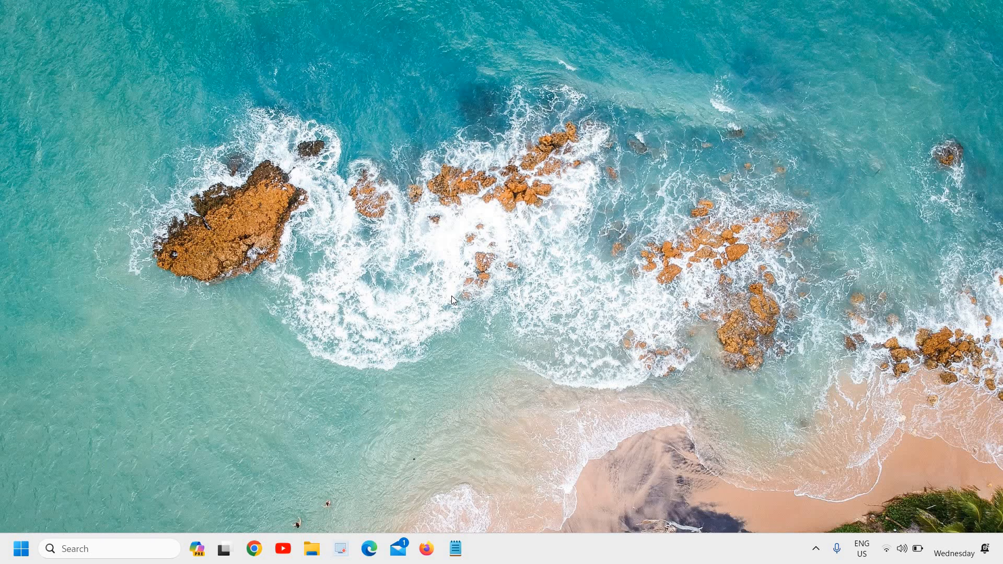